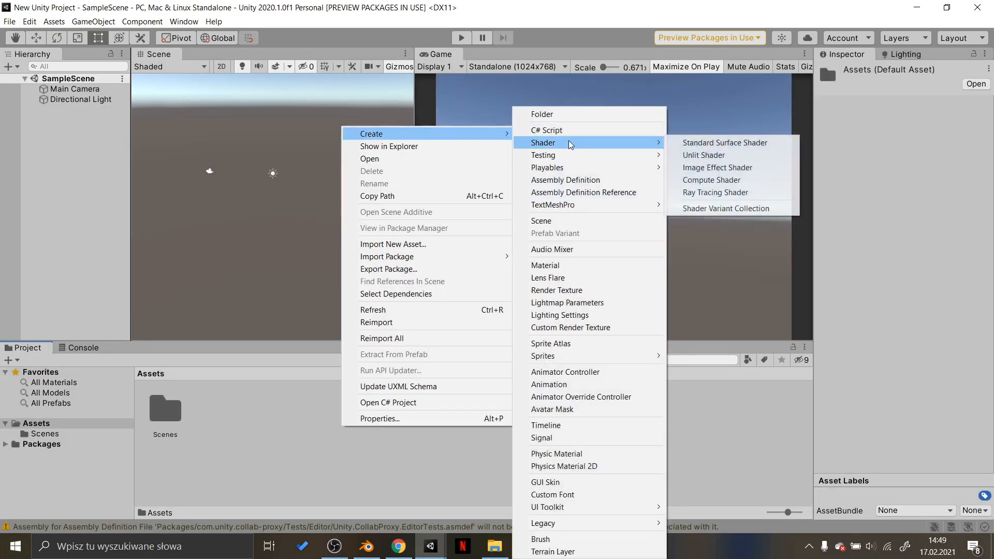
mouse_move(704, 155)
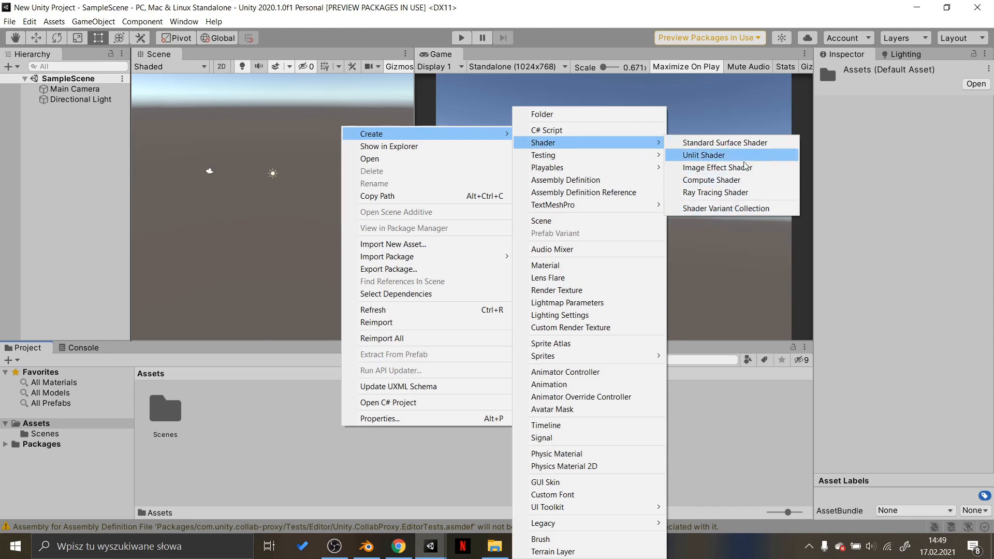
mouse_move(725, 143)
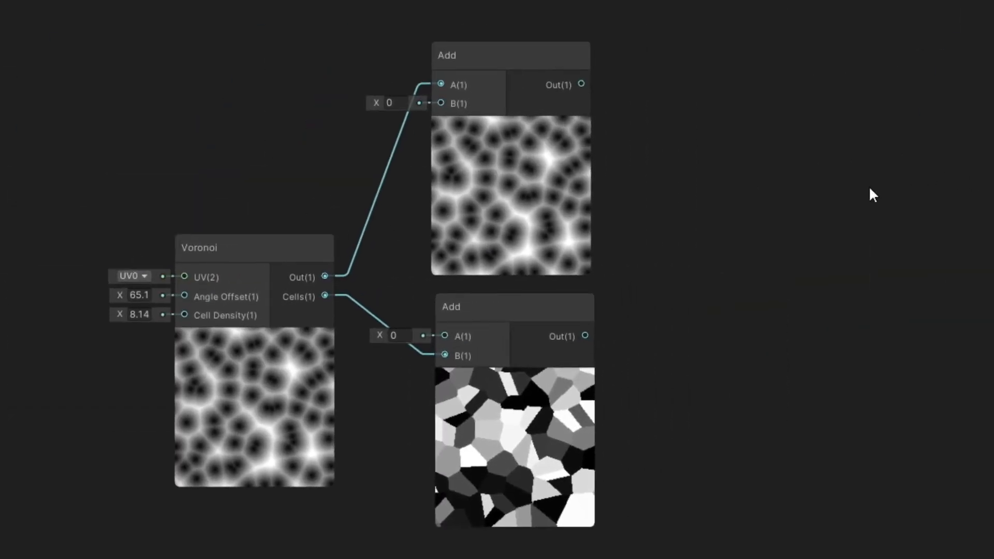
Step: Scrub Voronoi Angle Offset lower and raise Cell Density, entering 3.5
drag(139, 294, 132, 294)
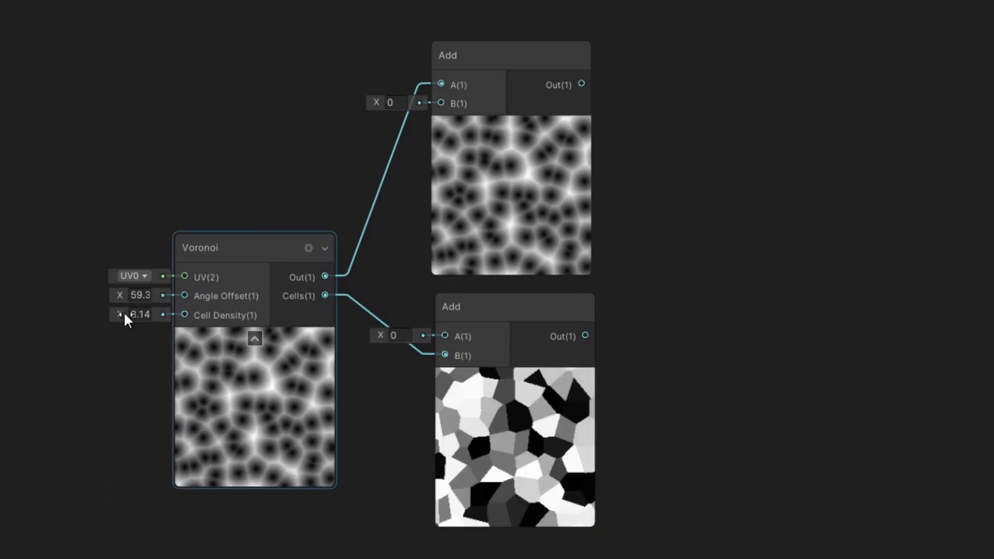
drag(127, 315, 139, 315)
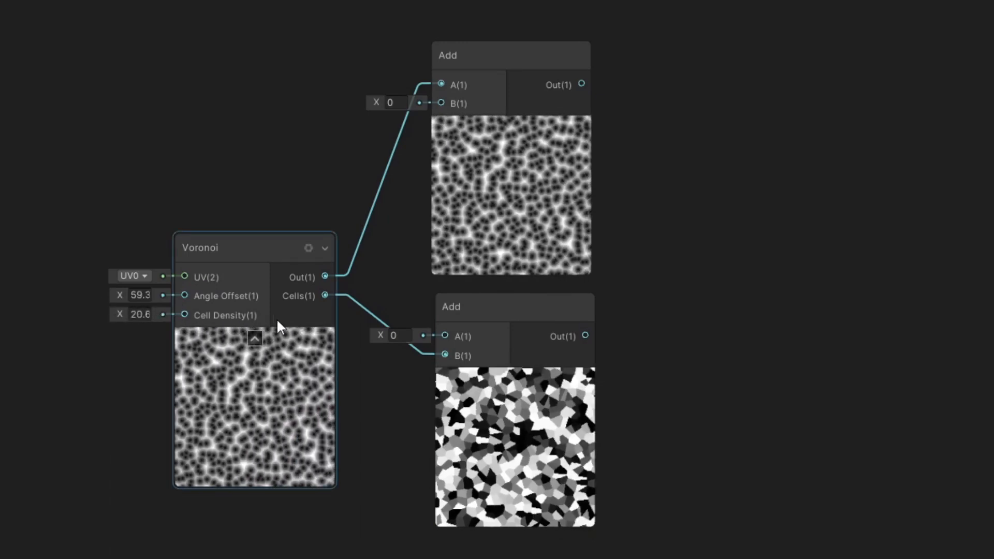
text(3.5)
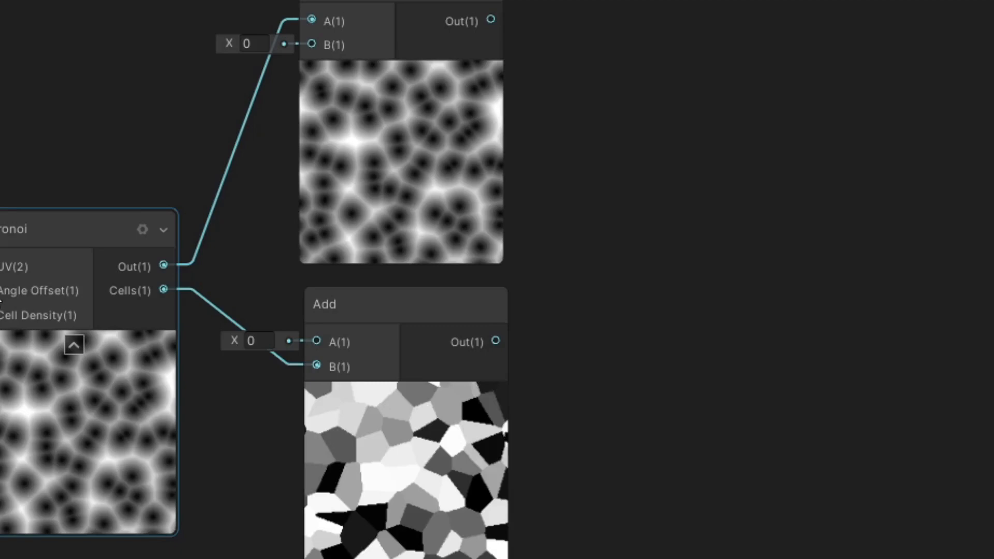
scroll(down, 3)
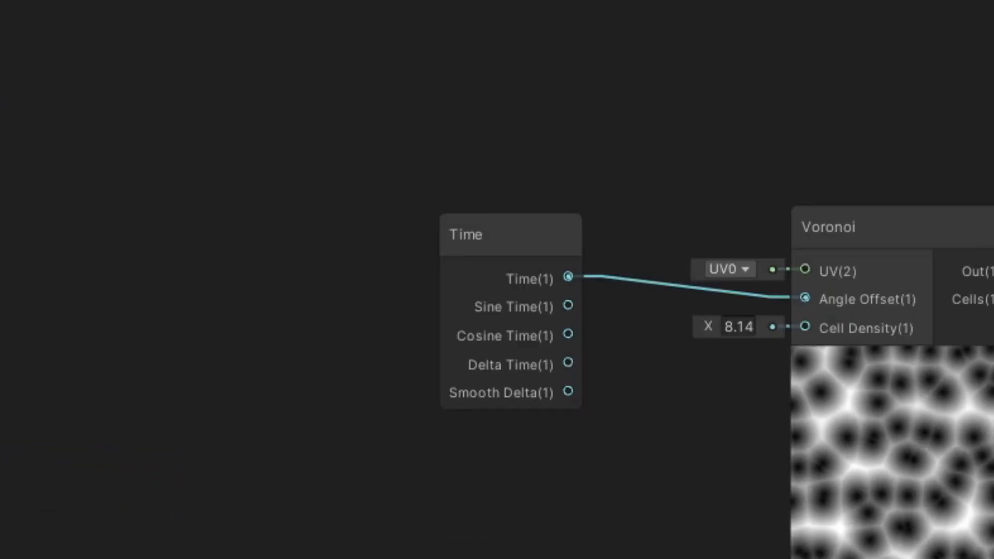
Step: Enter 9.62, then set Multiply B to 5 so Time animates Angle Offset
text(9.62)
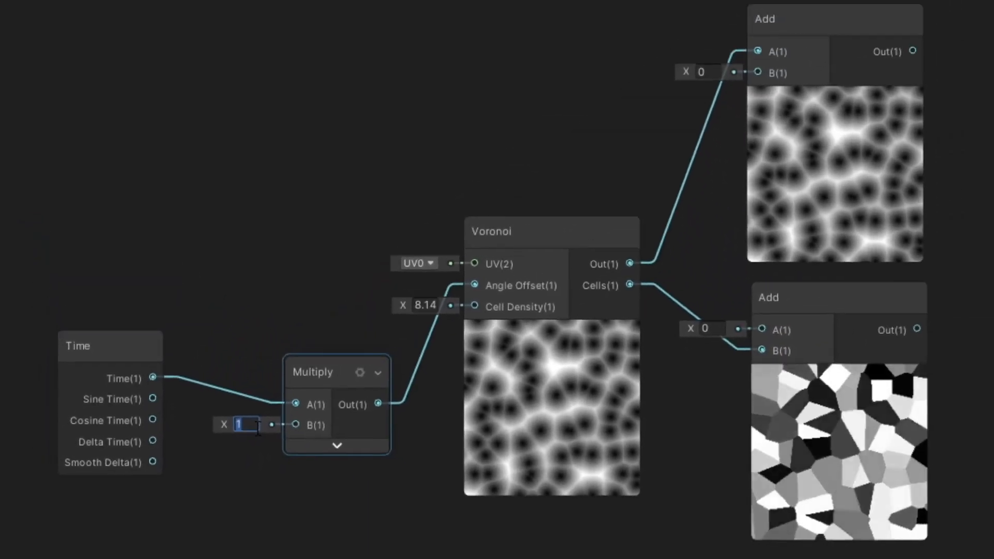
text(5.55)
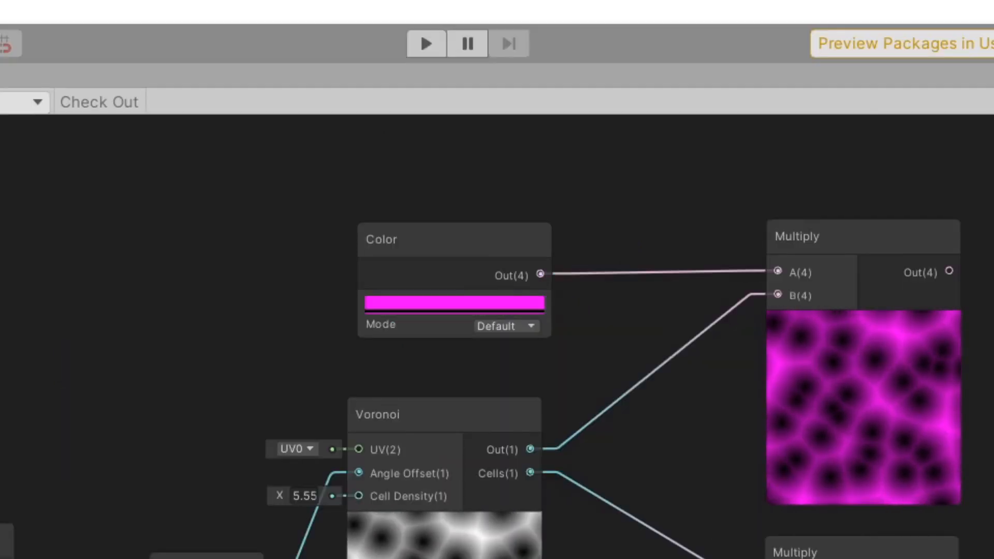
Step: Pick pink for the bubble Color node and cyan for the cell Color node
click(454, 311)
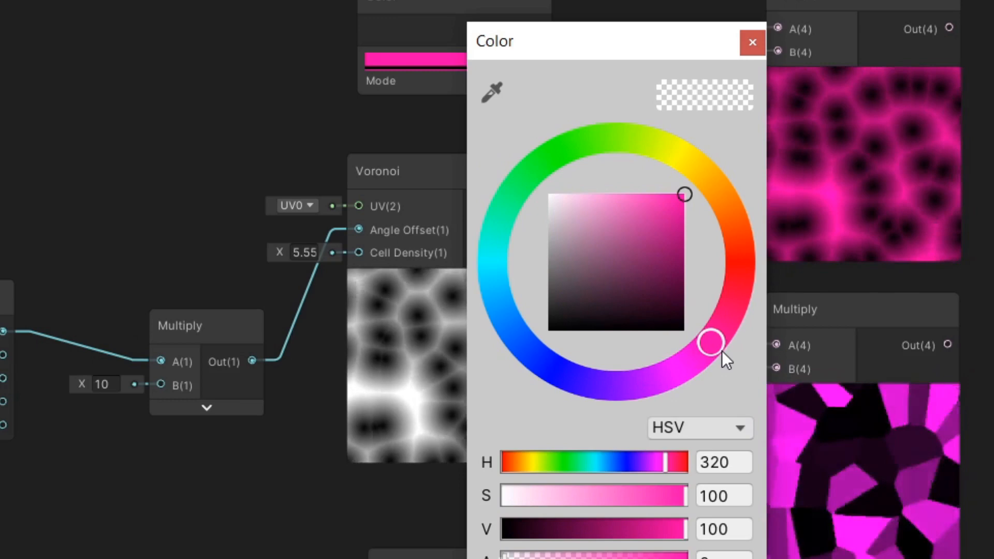
click(752, 42)
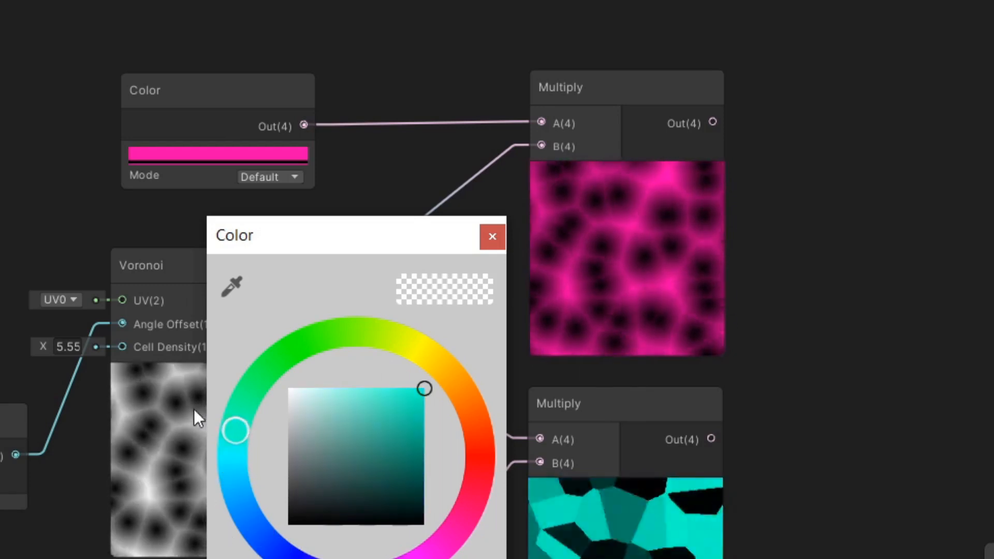
click(492, 237)
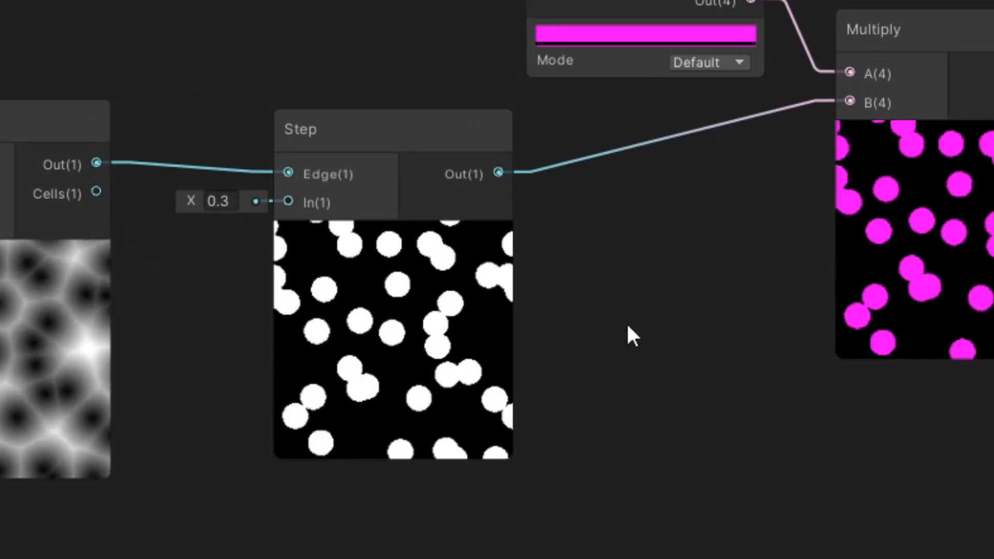
Step: Drag the Step In threshold from 0.3 to about 0.57 to enlarge the circles
drag(219, 201, 218, 209)
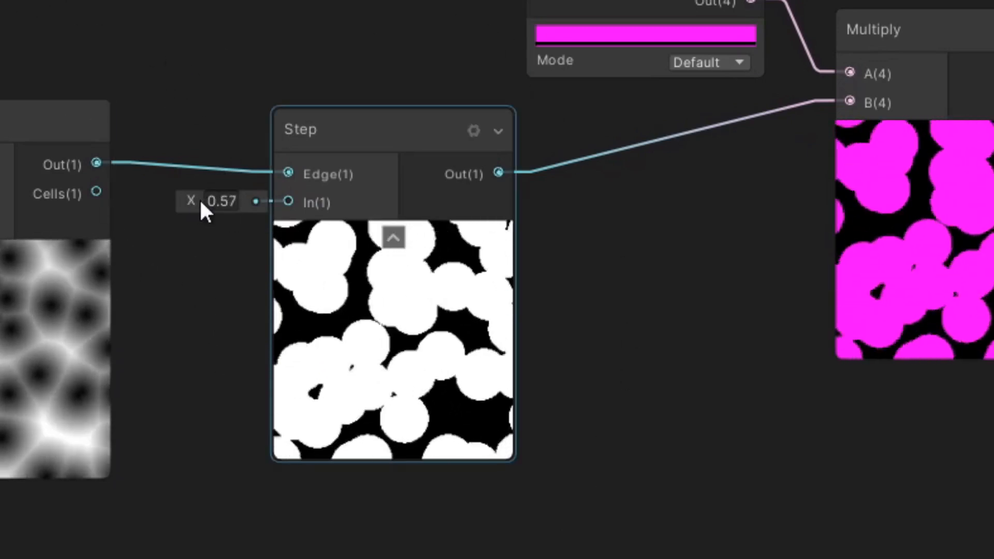
drag(222, 202, 203, 201)
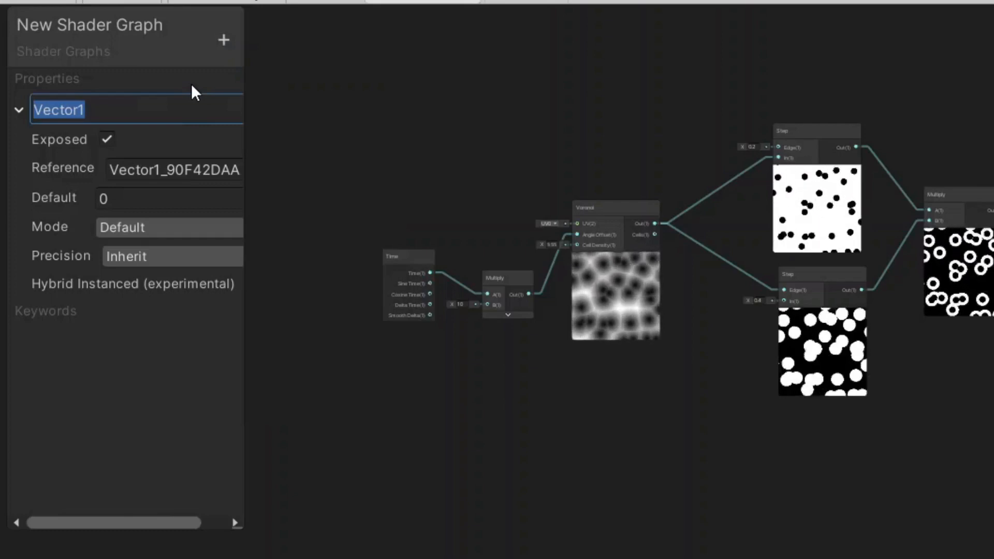
Step: Rename Vector1 to 'size' and add a Blackboard Color property called 'color1'
text(size)
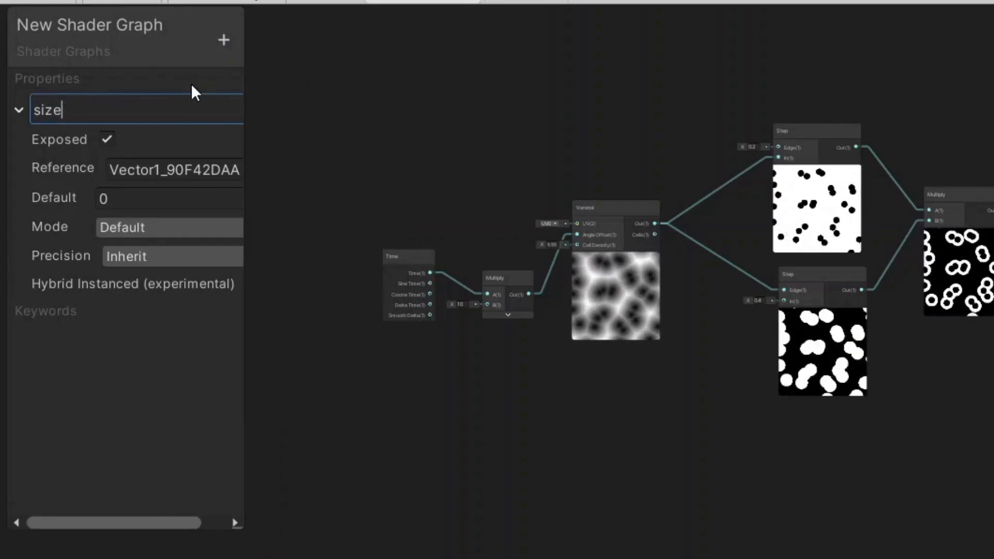
click(222, 40)
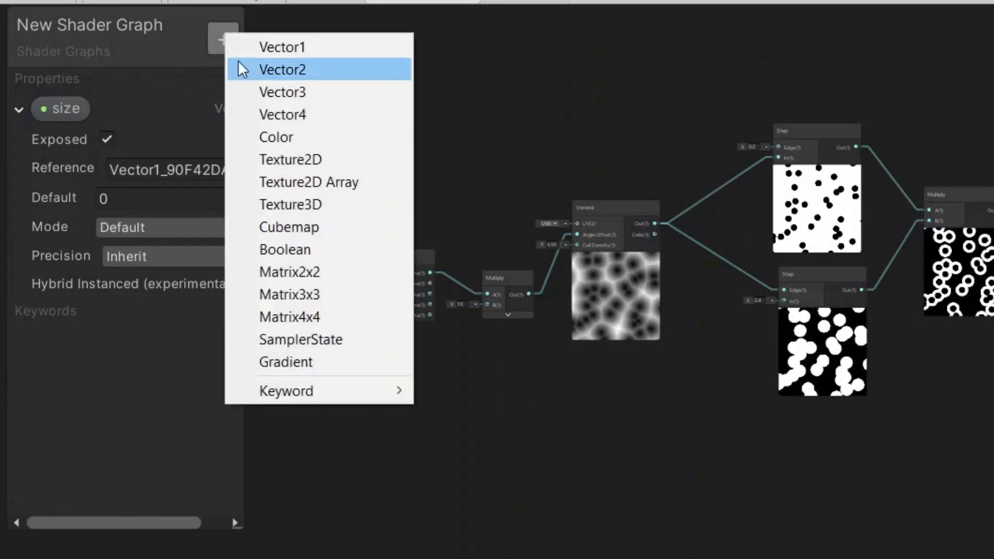
click(276, 137)
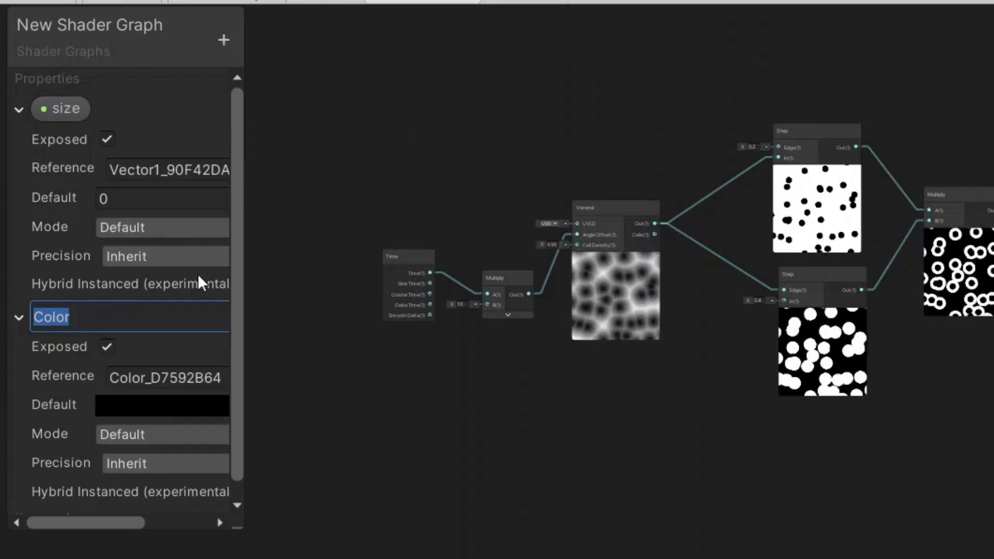
text(color1)
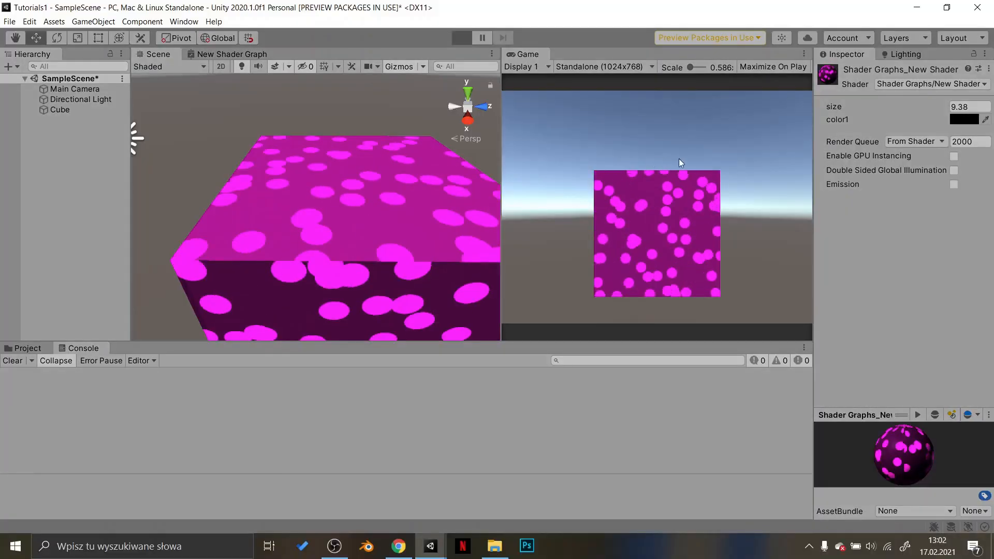
Step: View the pink bubble material on a cube, then open a new empty project
click(461, 38)
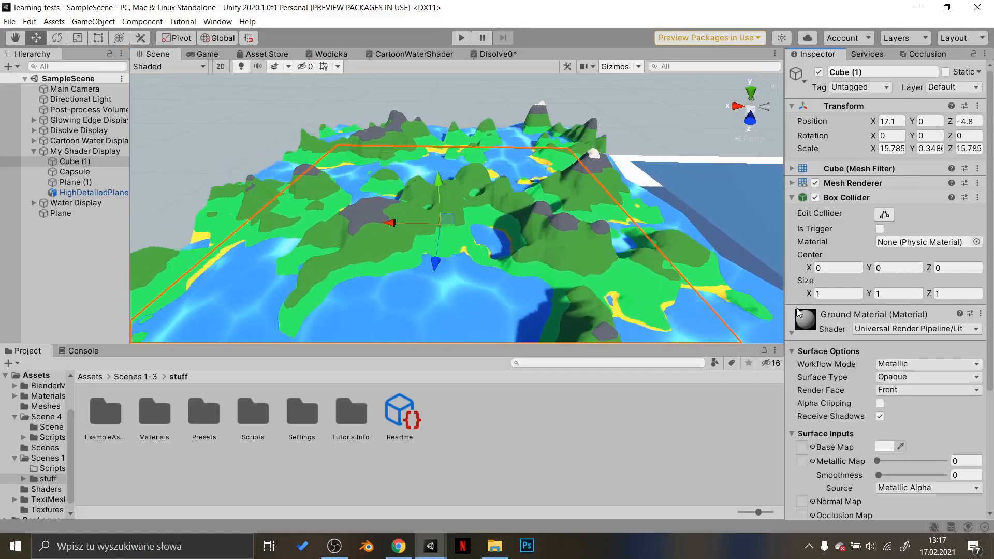
click(94, 192)
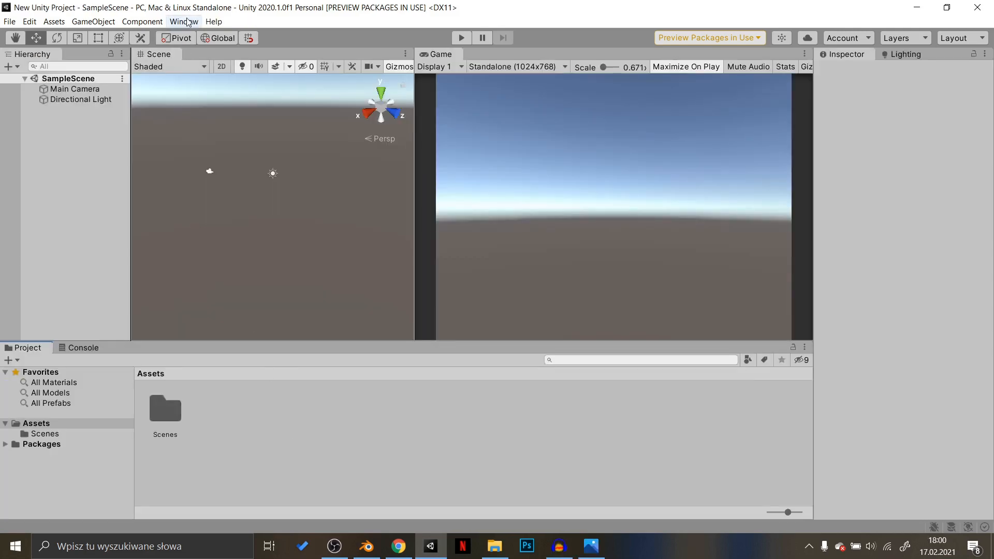
Step: Search 'render' in the Package Manager's Unity Registry and select Universal RP
click(184, 21)
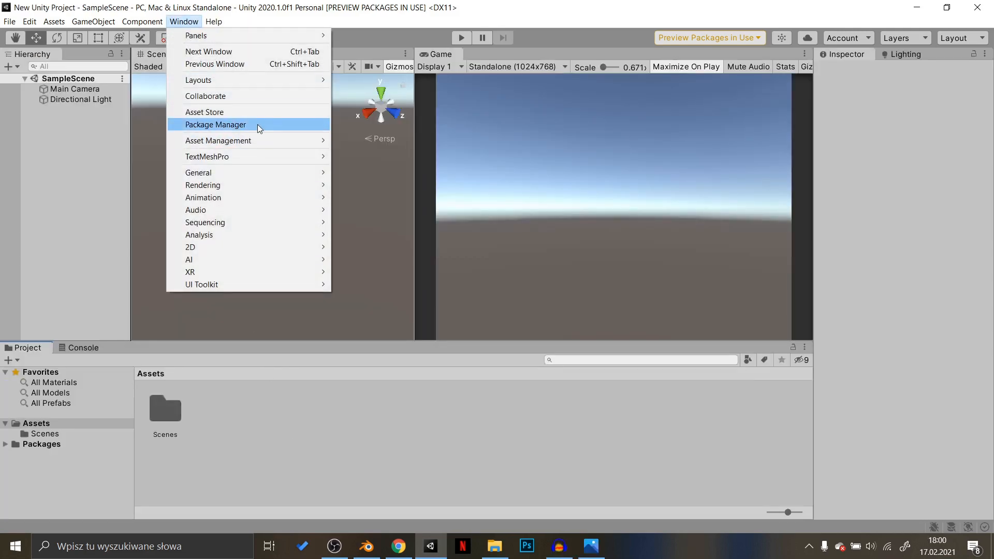
click(216, 124)
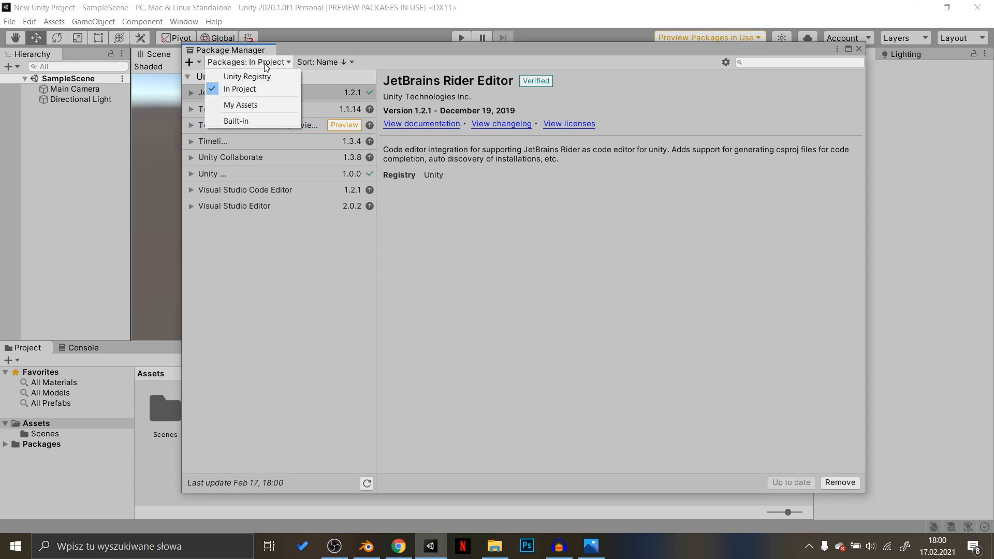
click(248, 76)
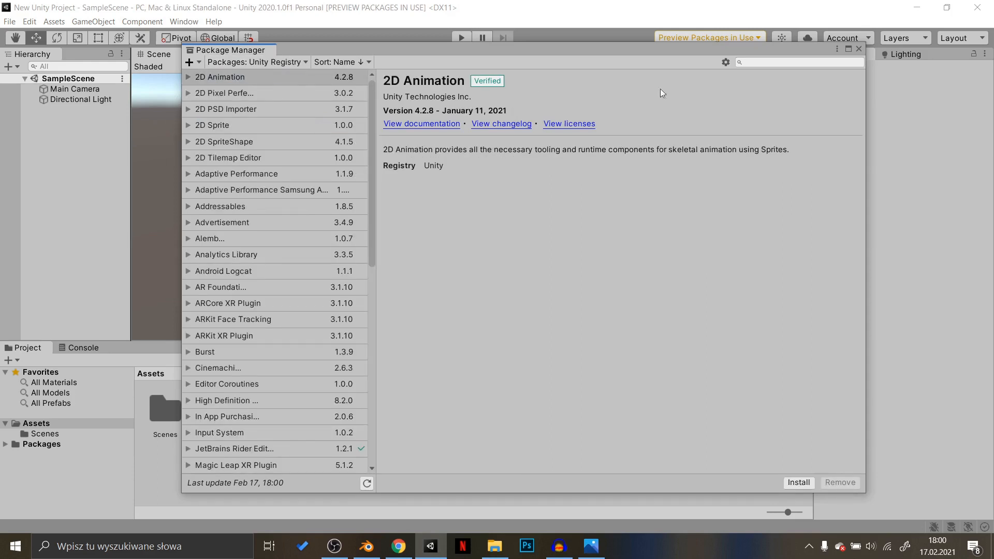
text(r)
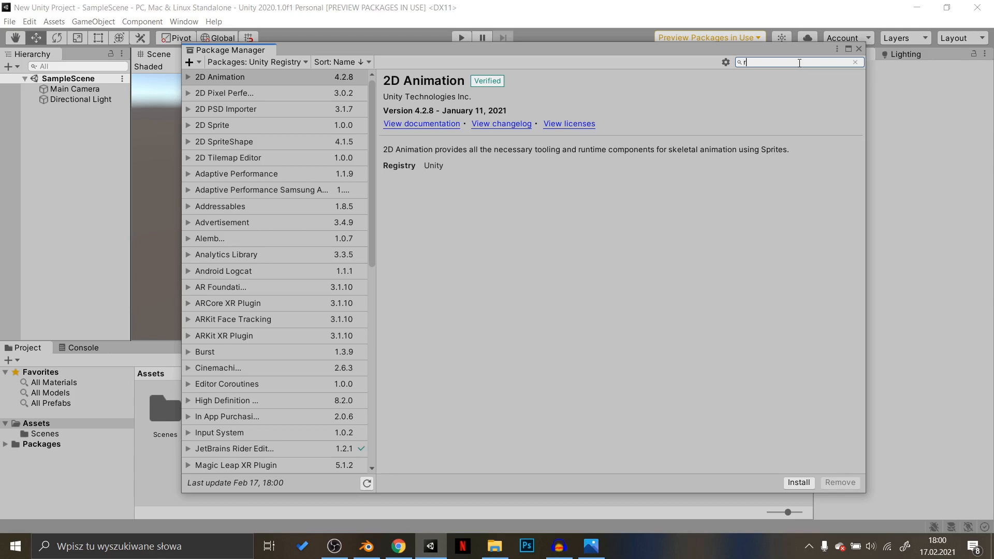
text(ende)
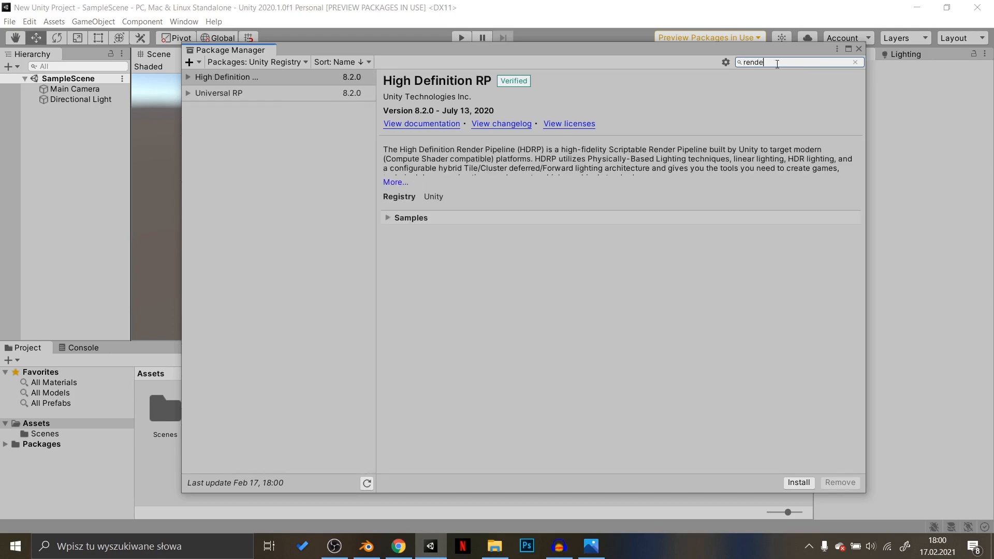
click(219, 92)
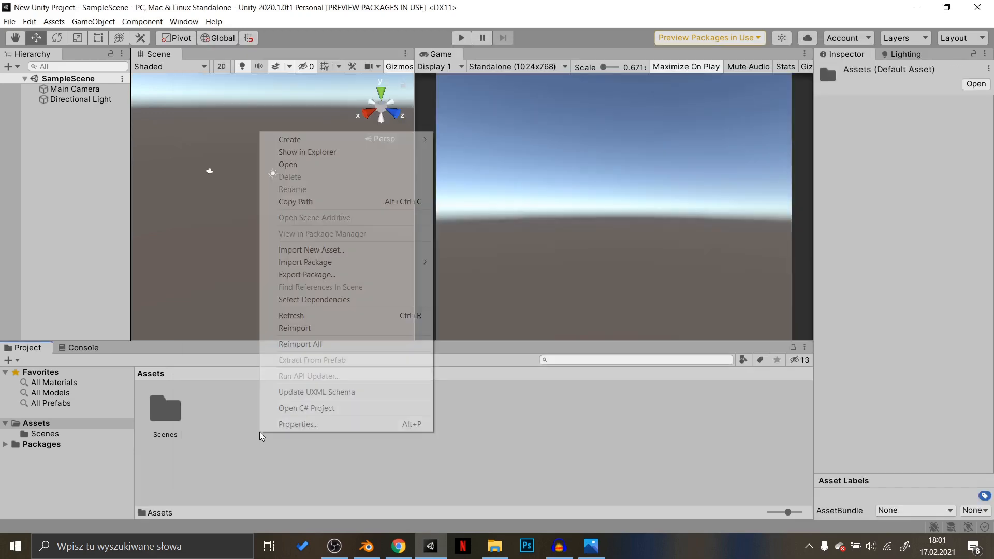
mouse_move(289, 139)
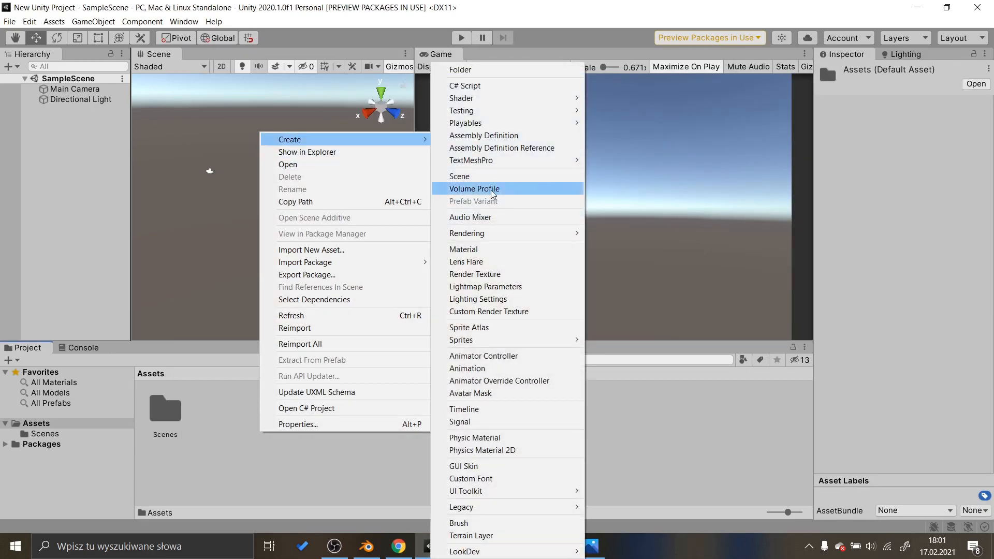
mouse_move(467, 233)
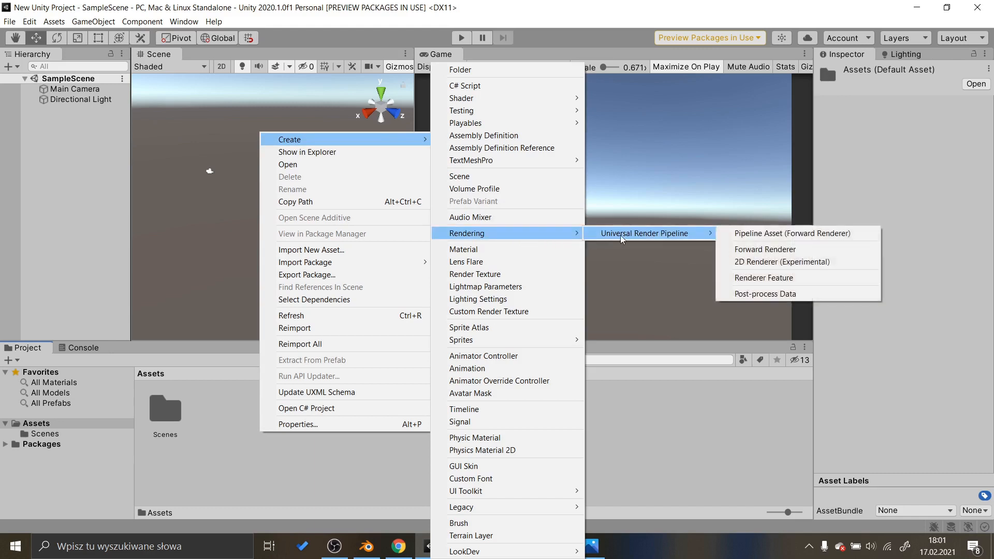
Step: Create a URP Pipeline Asset (Forward Renderer) and open Project Settings
click(792, 232)
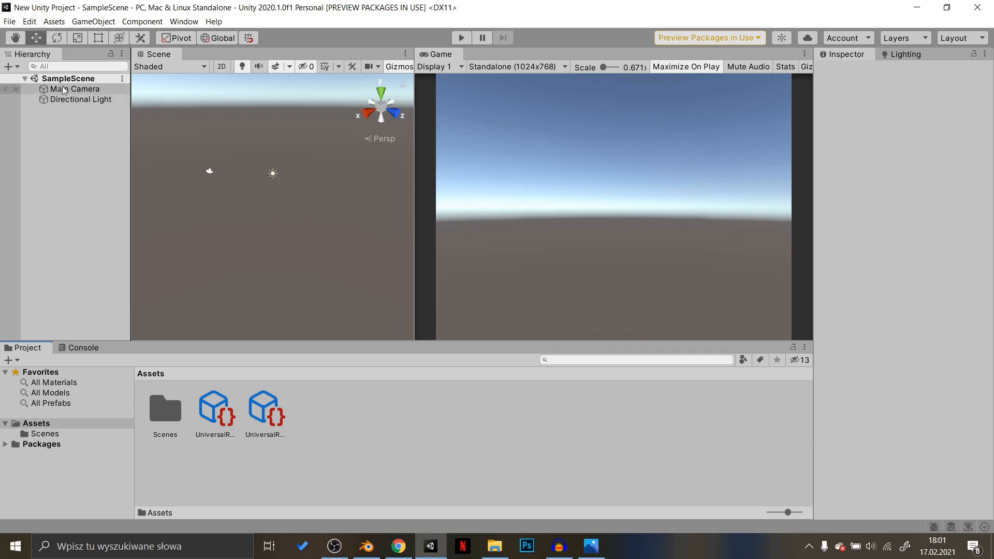
click(28, 22)
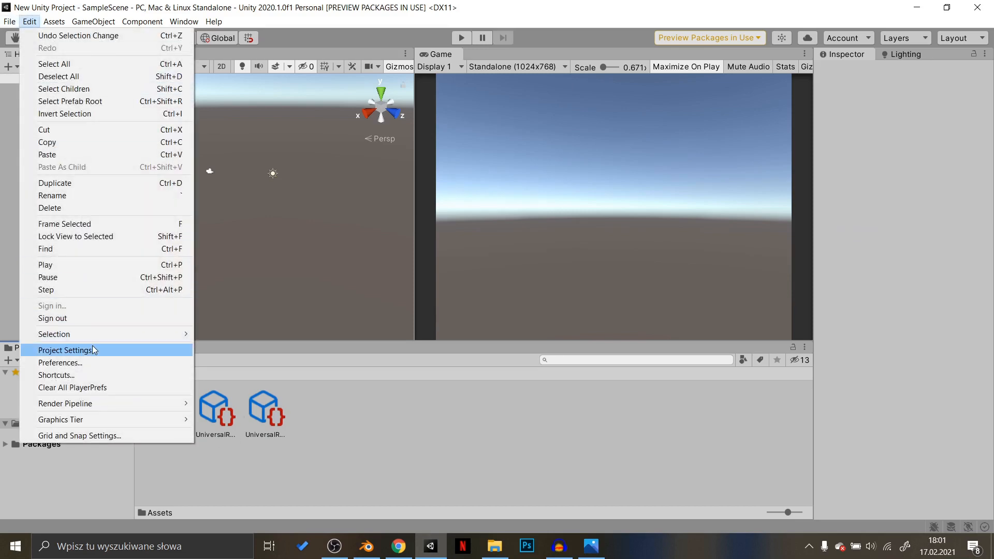
click(65, 350)
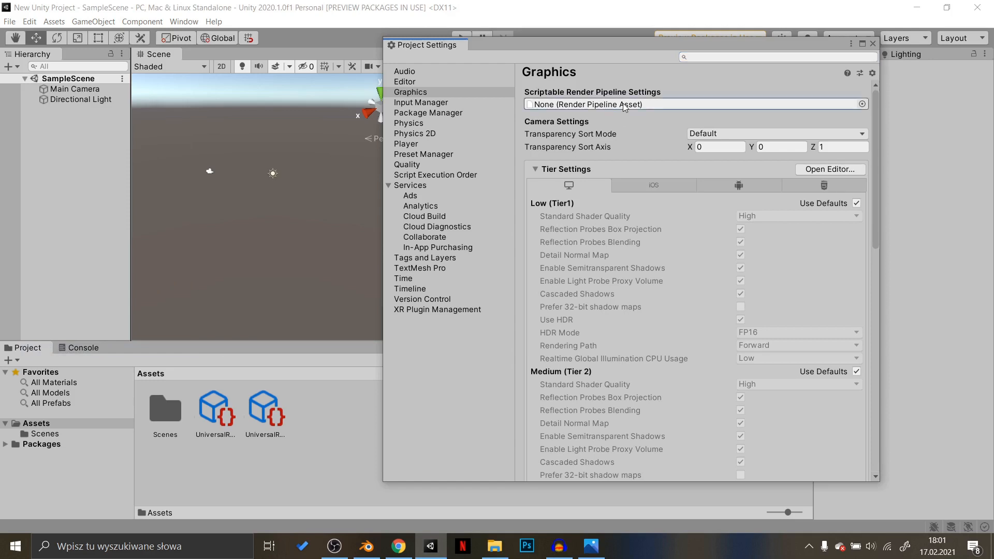